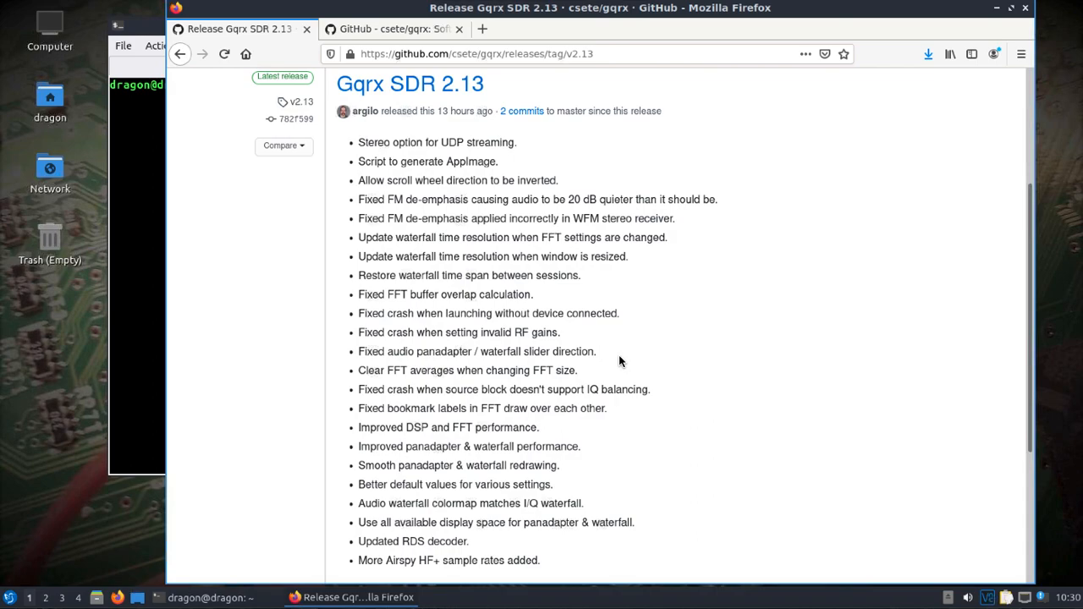
mouse_move(604, 379)
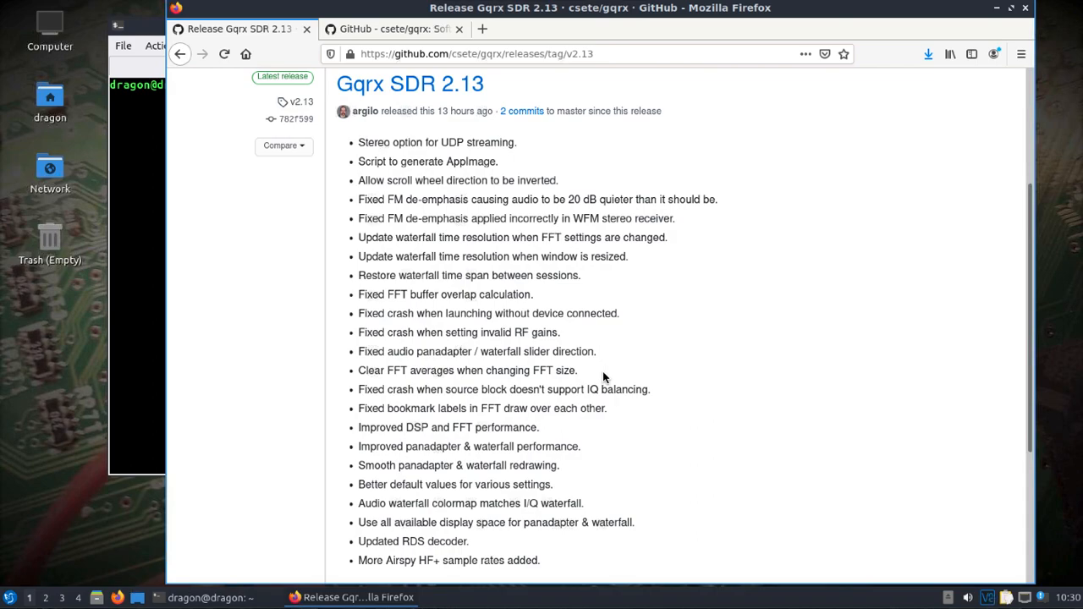
mouse_move(584, 371)
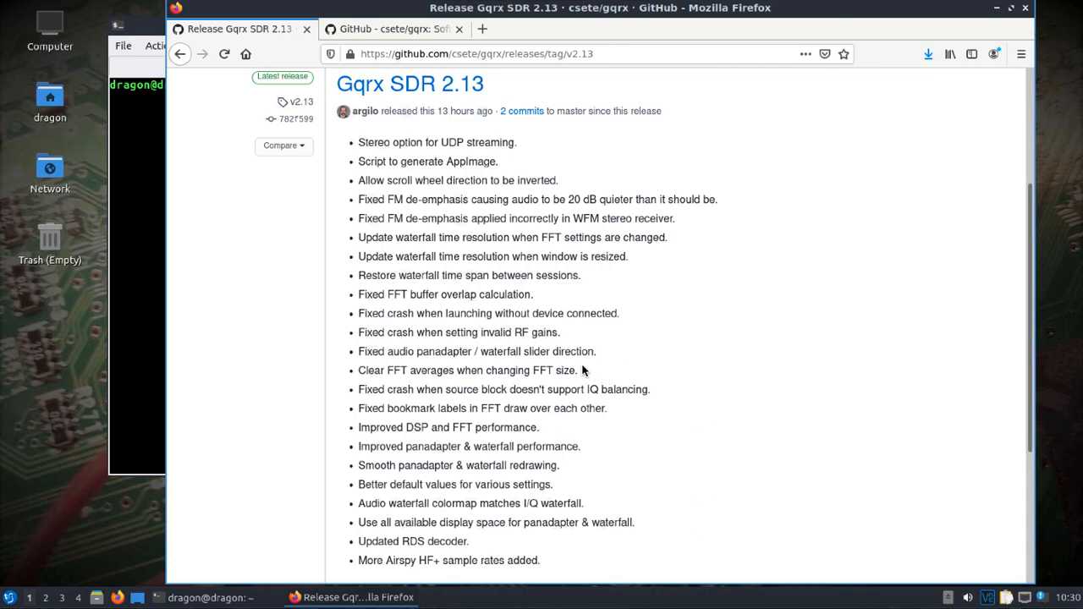
- Run 'sudo apt-get install libqt5svg5-dev' to install the Qt5 SVG development package
click(206, 598)
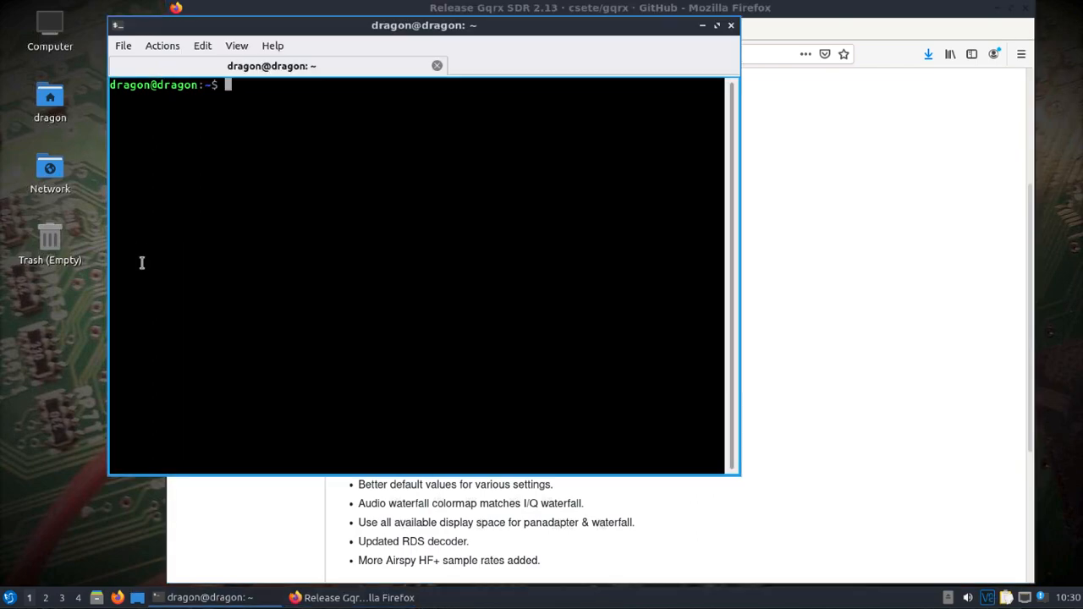
text(cd ..)
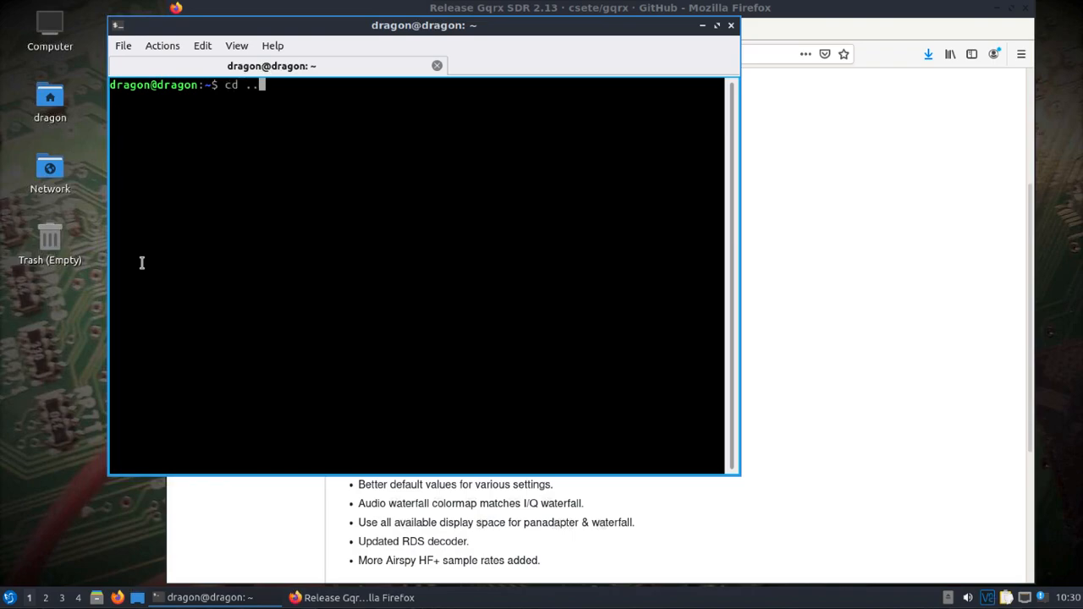
text(sudo apt-get remove libqt5svg5-dev)
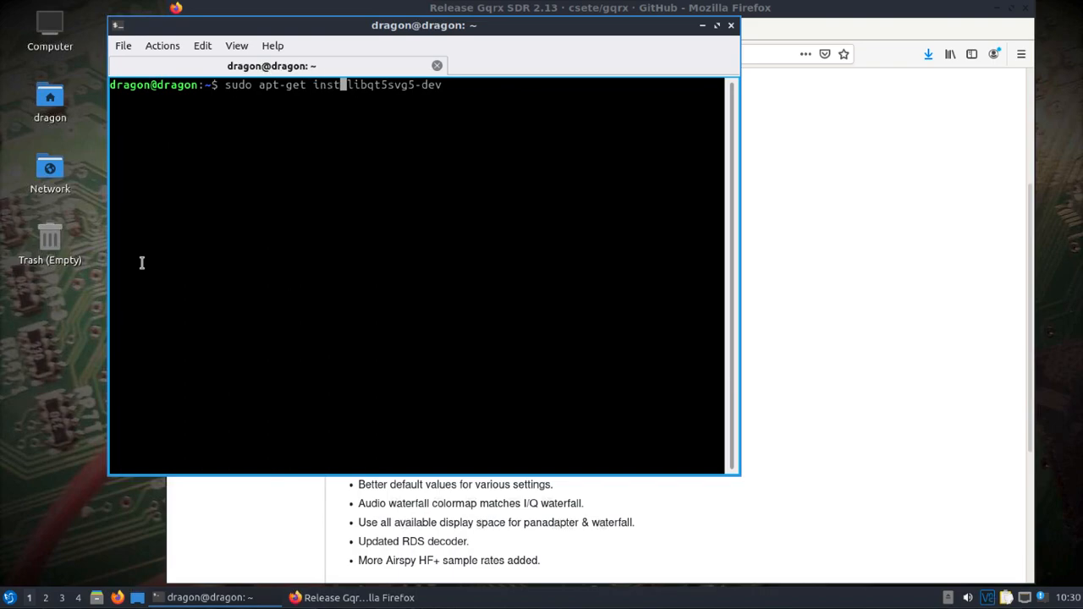
text(all)
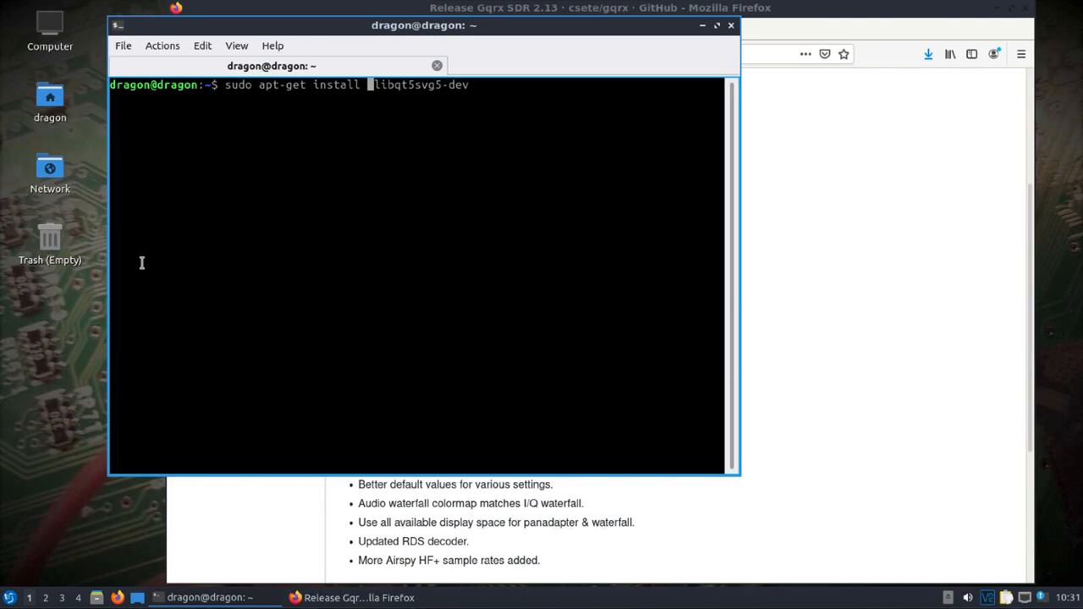
key(Return)
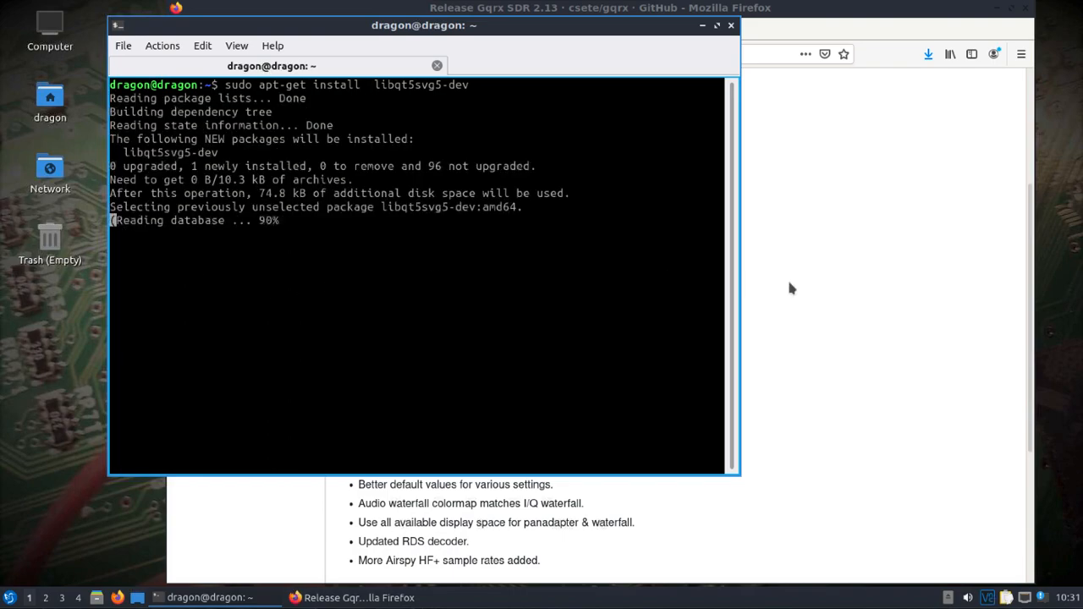
- Copy the csete/gqrx HTTPS clone URL from the GitHub Code dropdown and return to the terminal
click(393, 29)
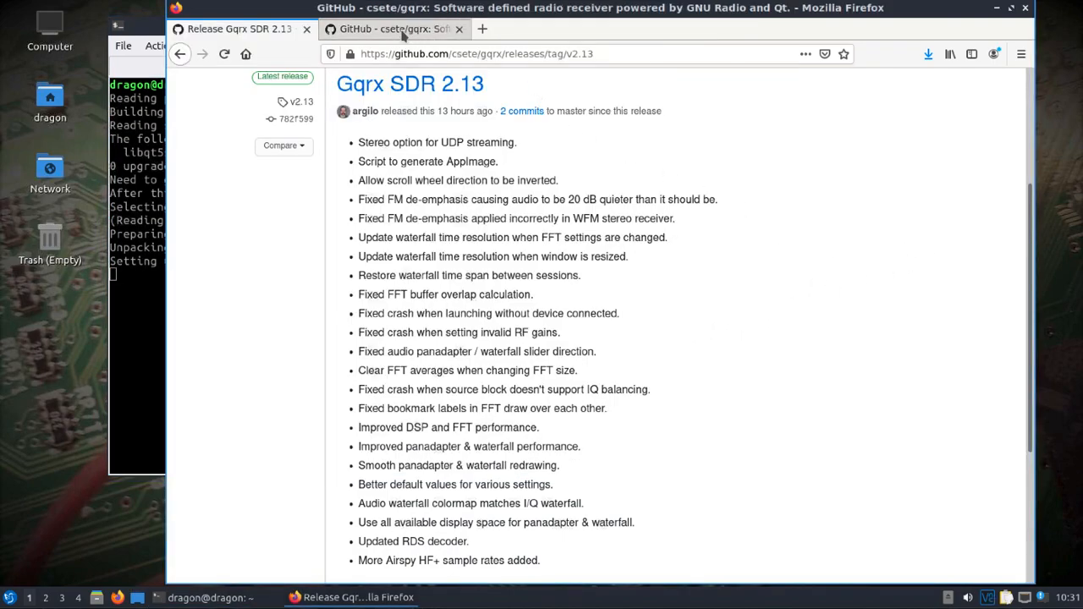
click(393, 29)
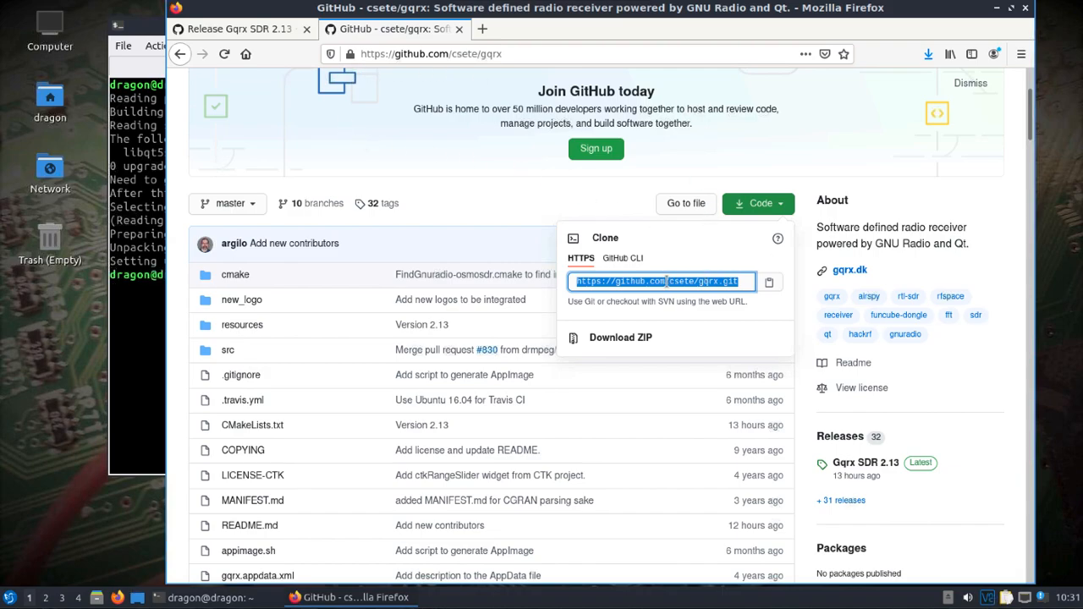
right_click(660, 281)
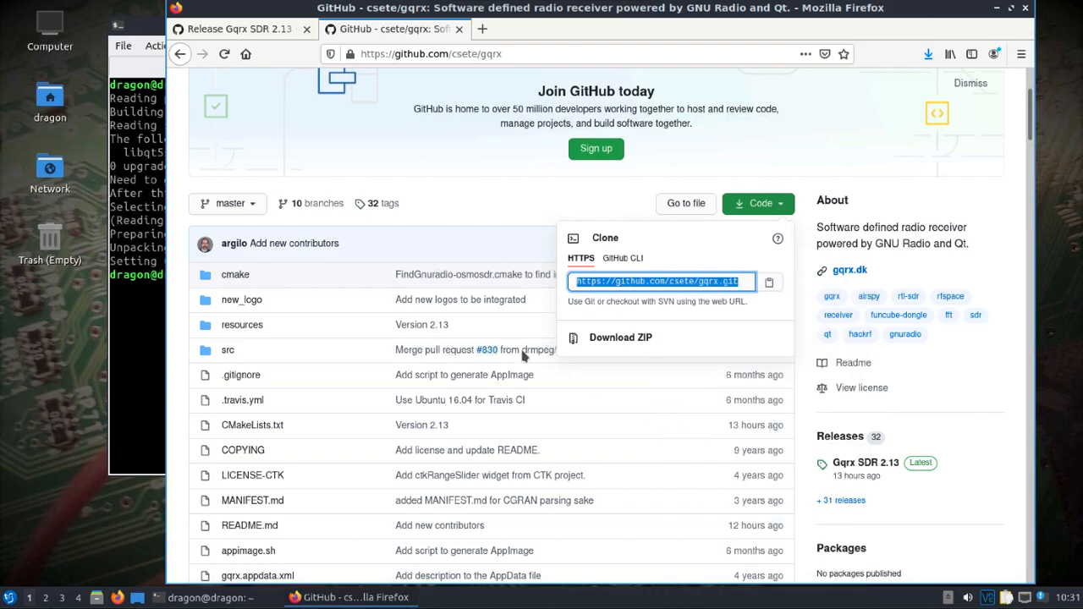
mouse_move(291, 156)
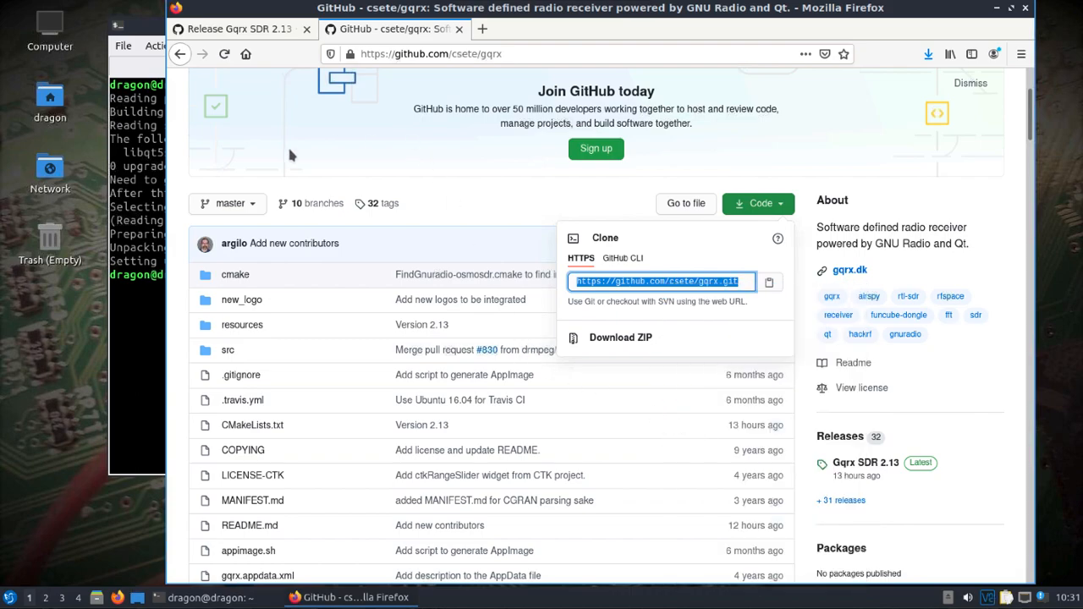
click(237, 27)
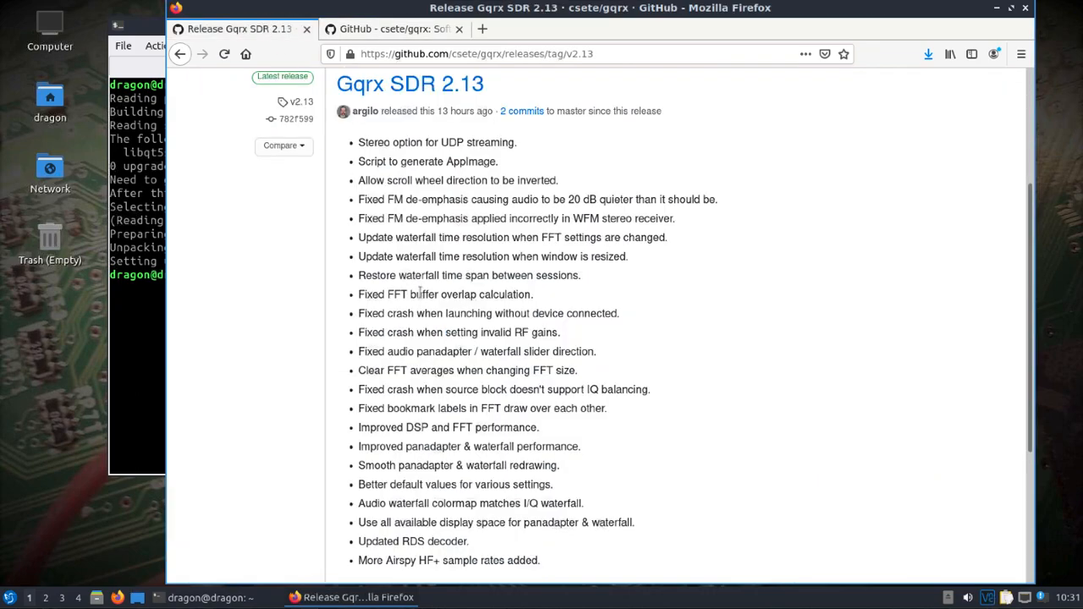
scroll(down, 3)
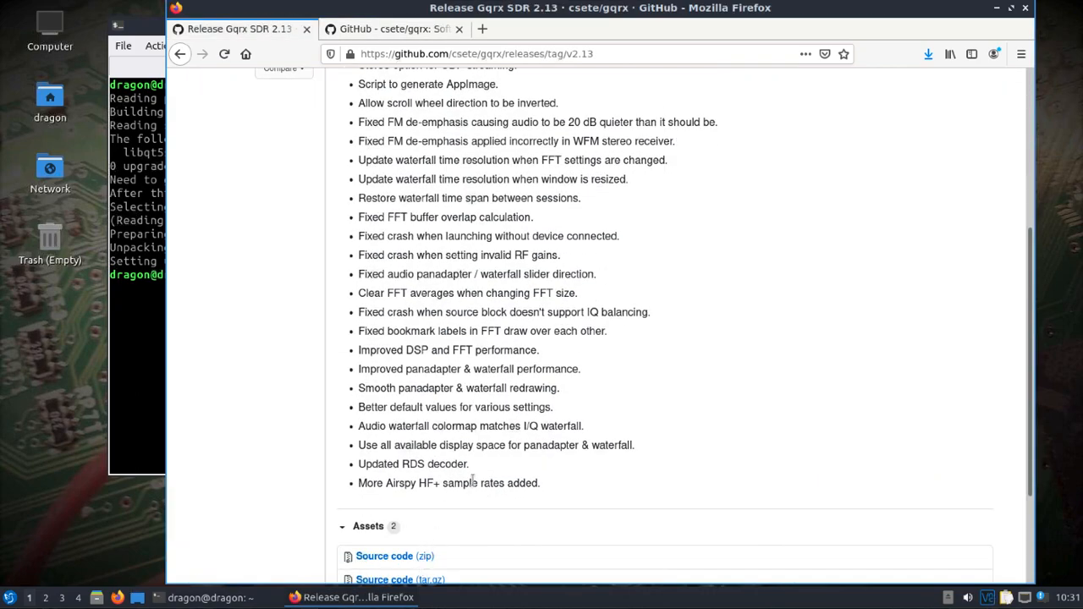
scroll(up, 3)
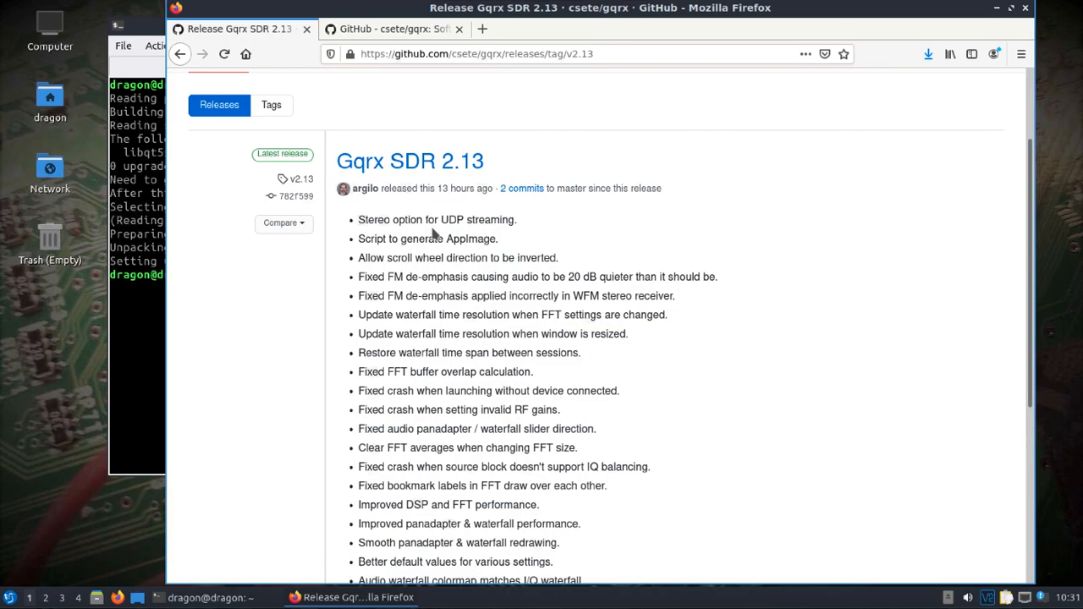
click(203, 597)
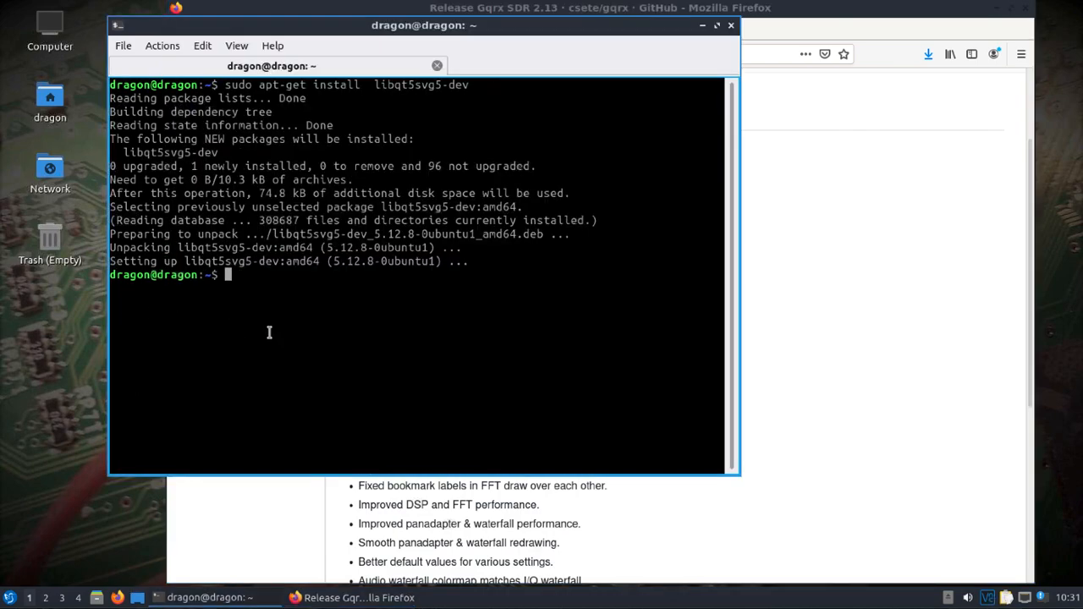
text(git clone)
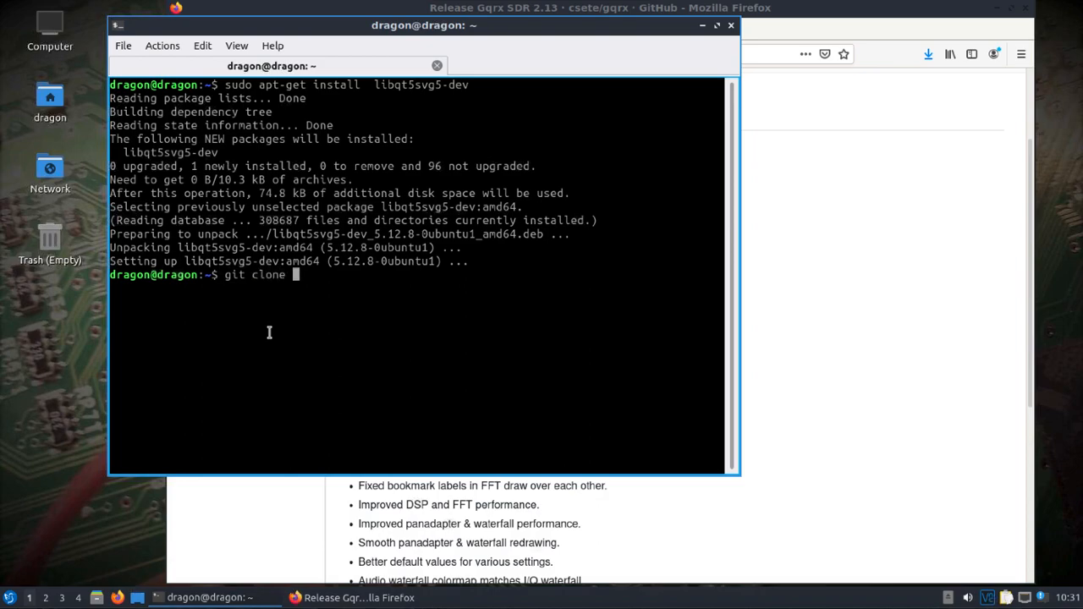
text(https://github.com/csete/gqrx.git)
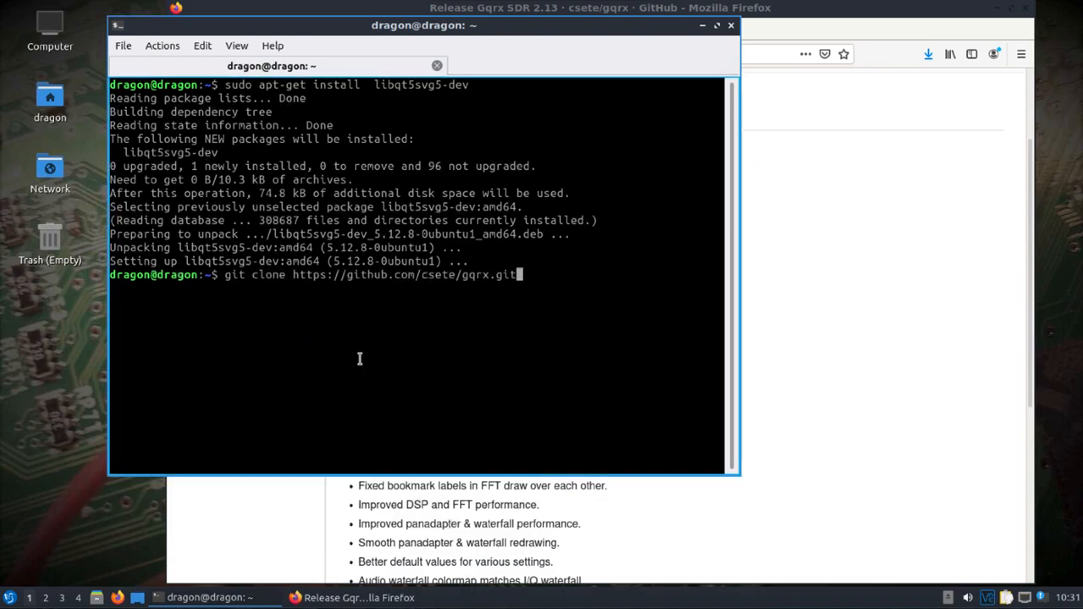
key(Return)
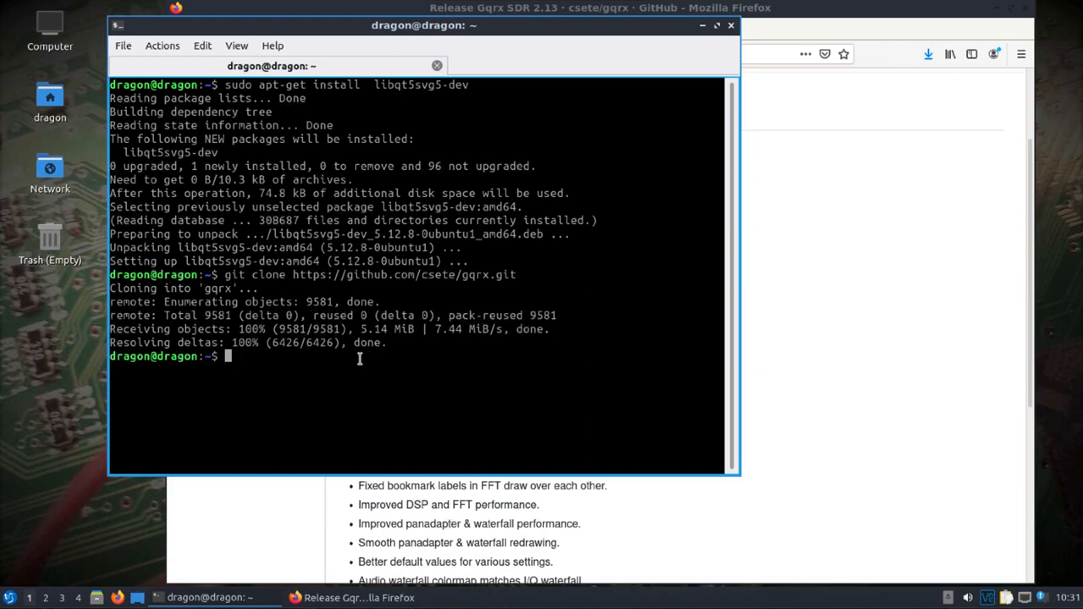
- Change into the gqrx folder and create a build directory inside it
text(cd g)
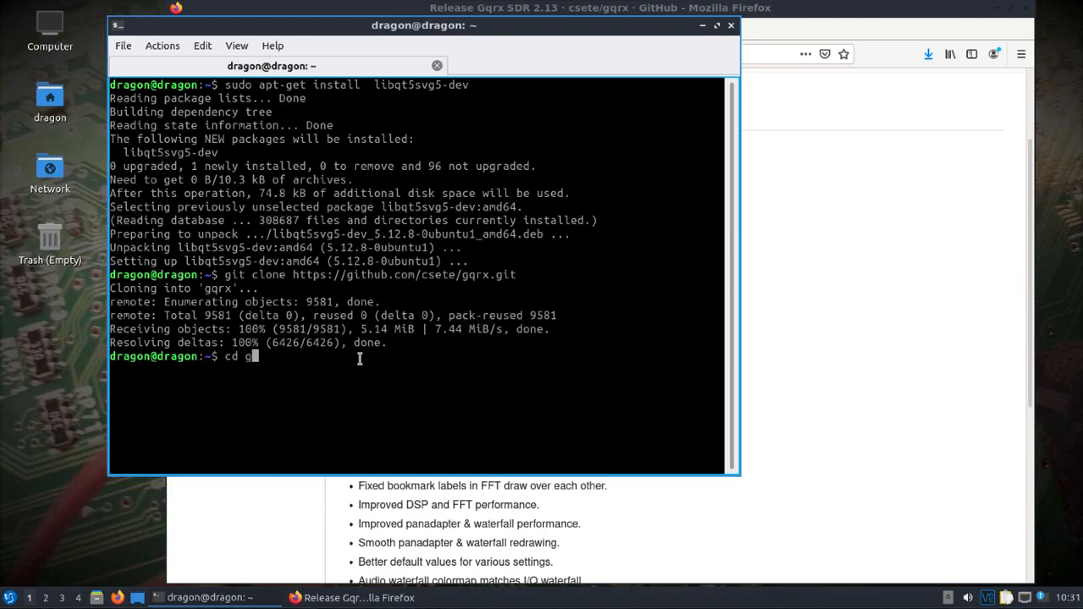
text(qrx/)
text(mkdir bu)
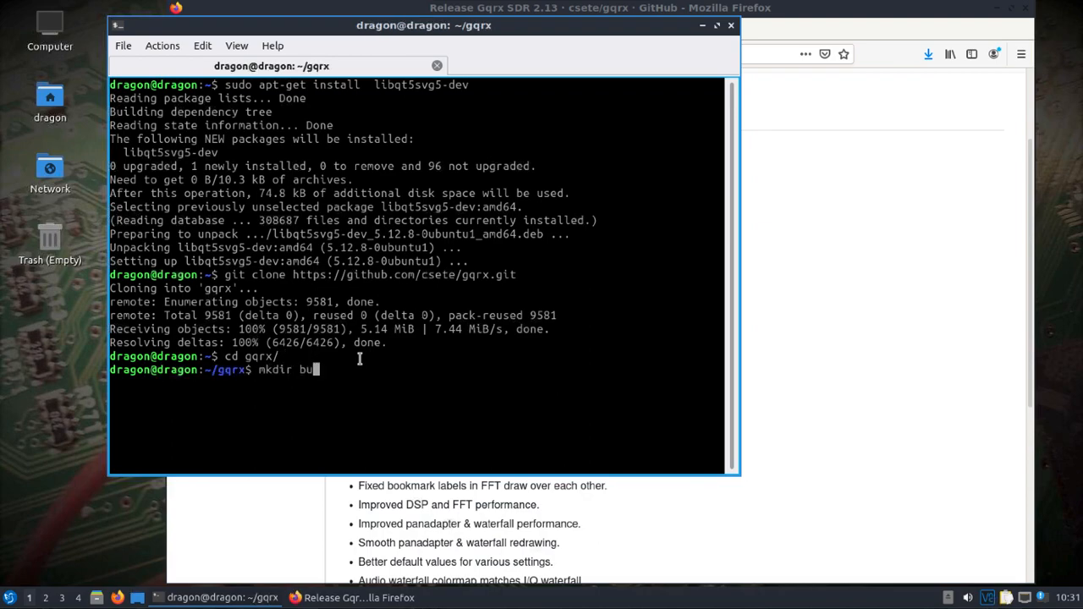
key(Return)
text(make)
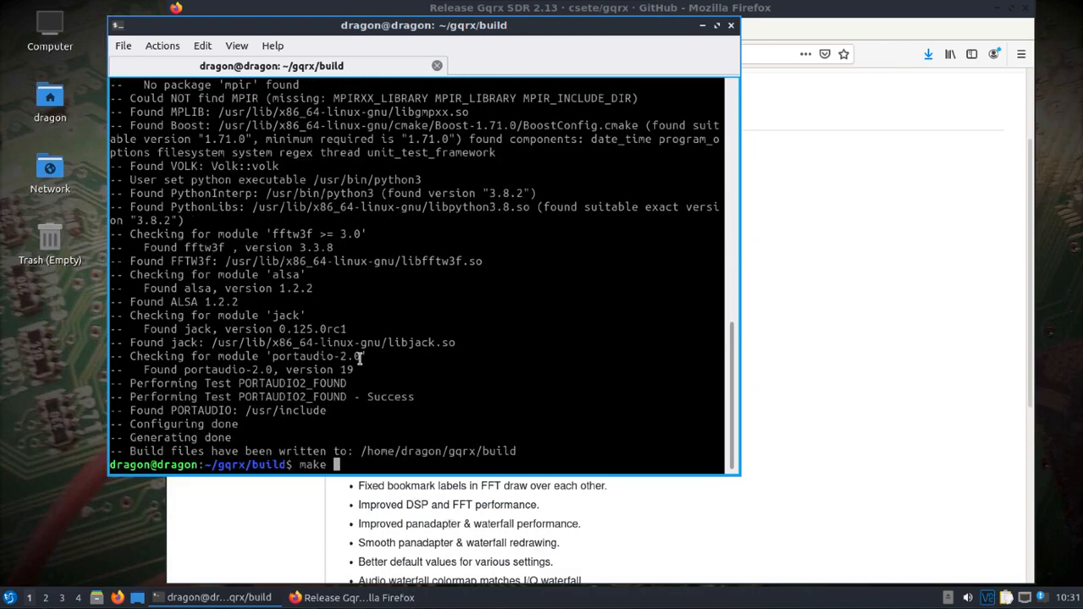
- Compile Gqrx with 'make -j8' until the gqrx executable links, then list the build folder
text(-j8)
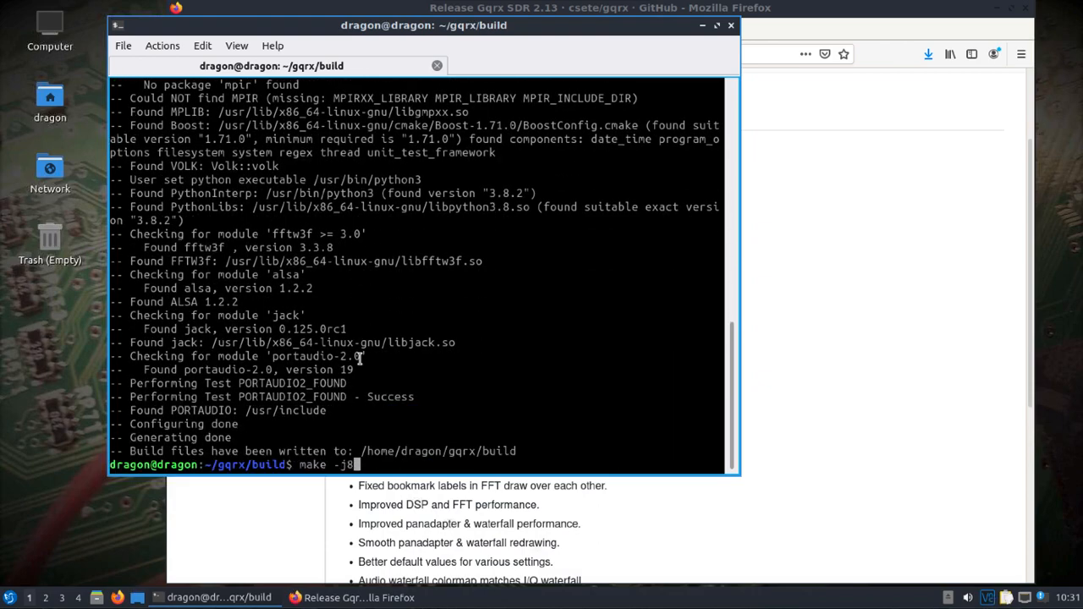
key(Return)
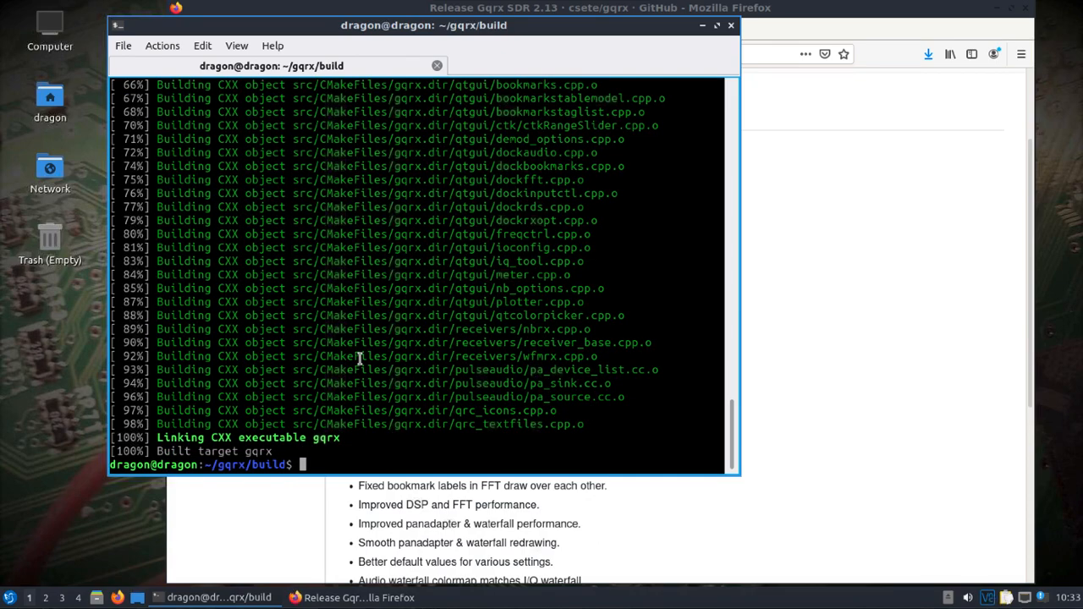
text(ls)
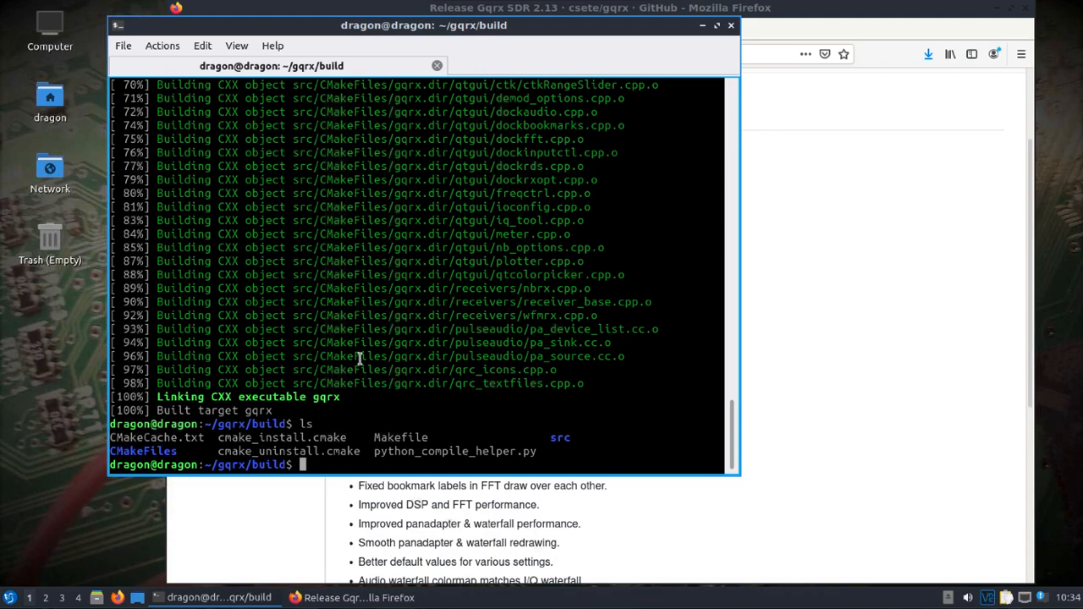
- Change into src and launch the freshly built receiver with './gqrx'
text(cd sr)
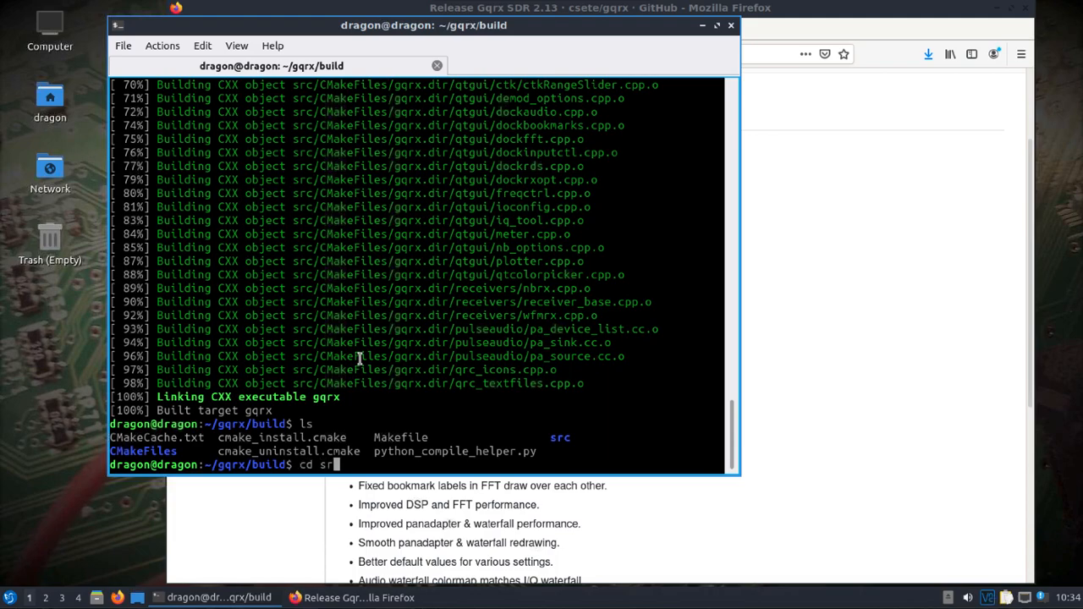
key(Return)
text(ls)
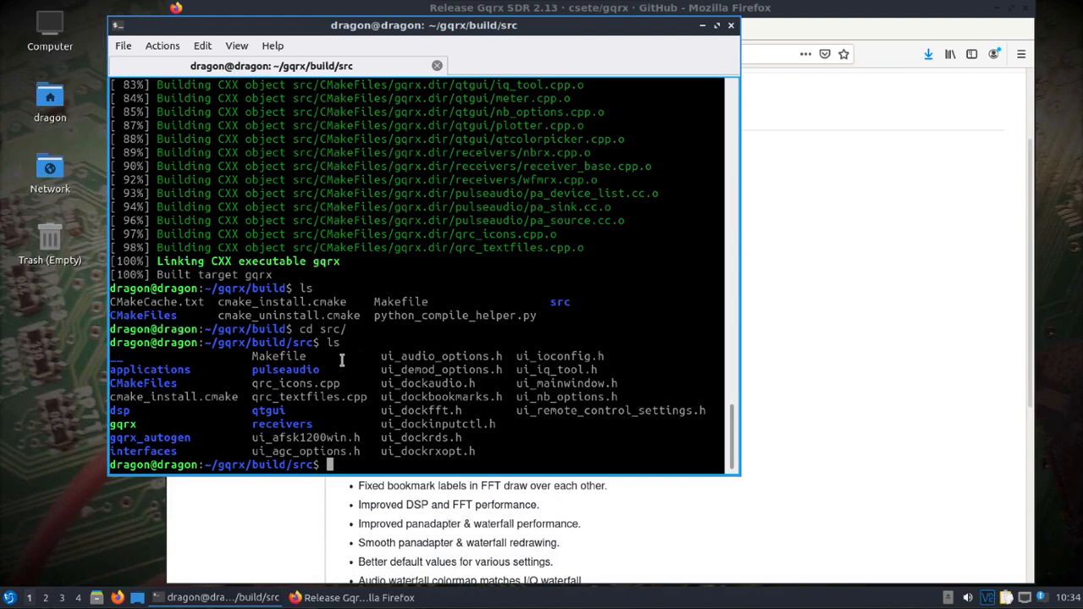
double_click(121, 423)
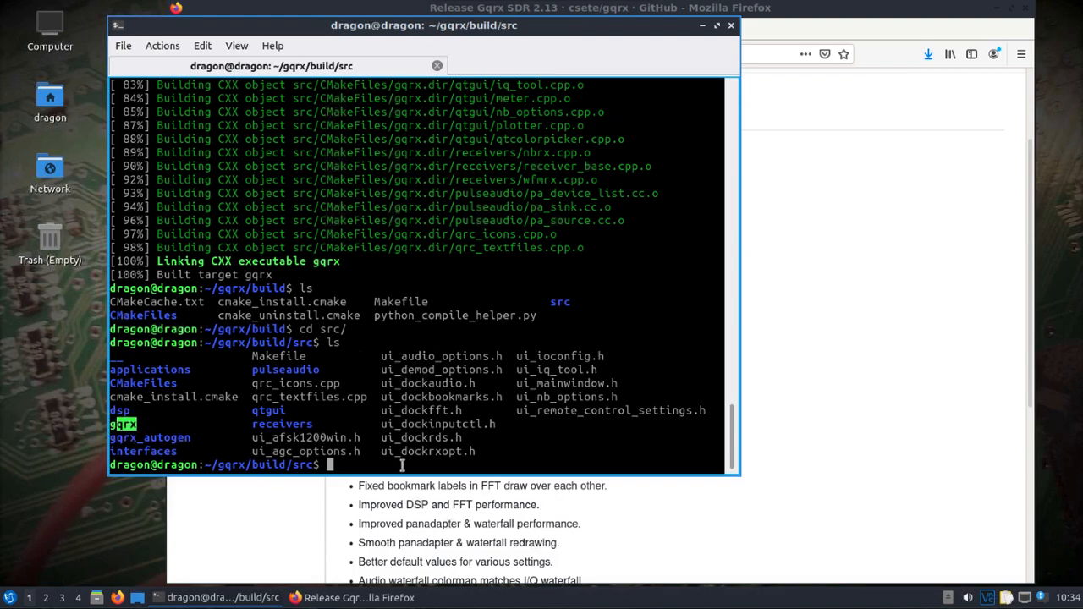
text(./)
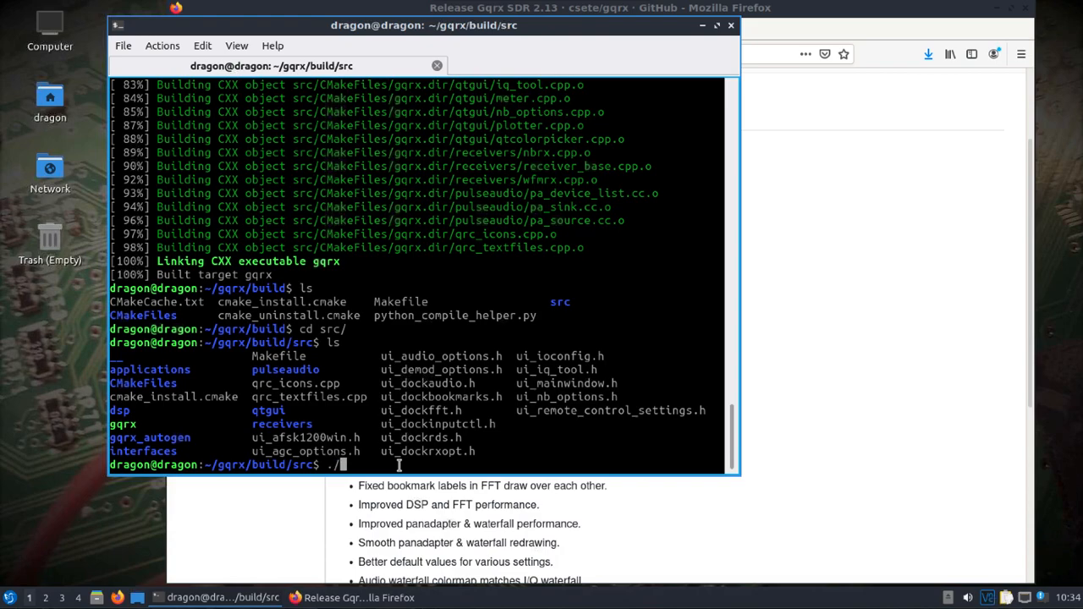
text(g)
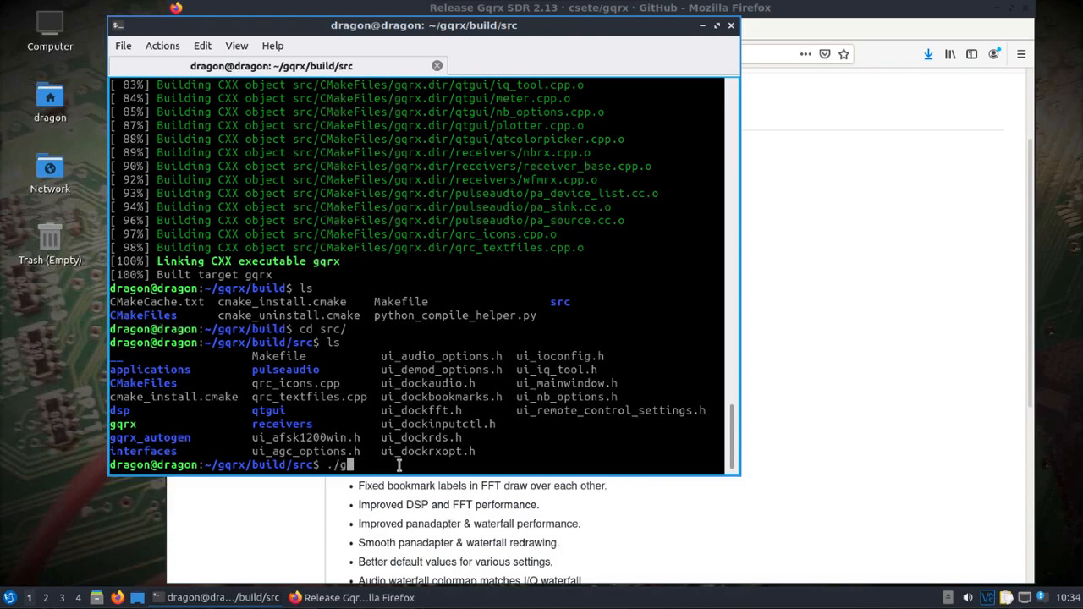
key(Return)
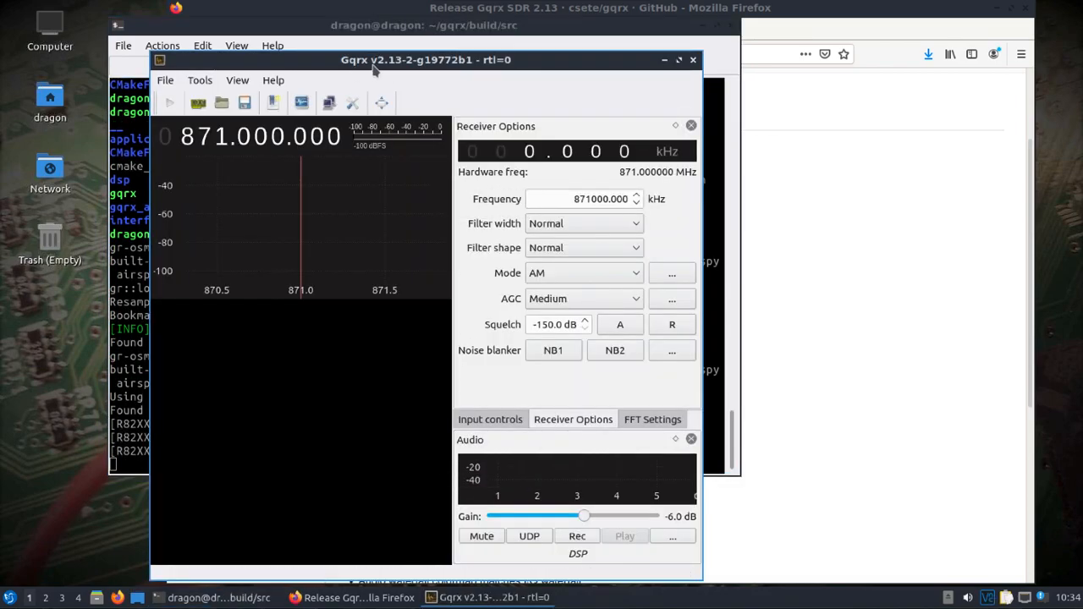
mouse_move(638, 76)
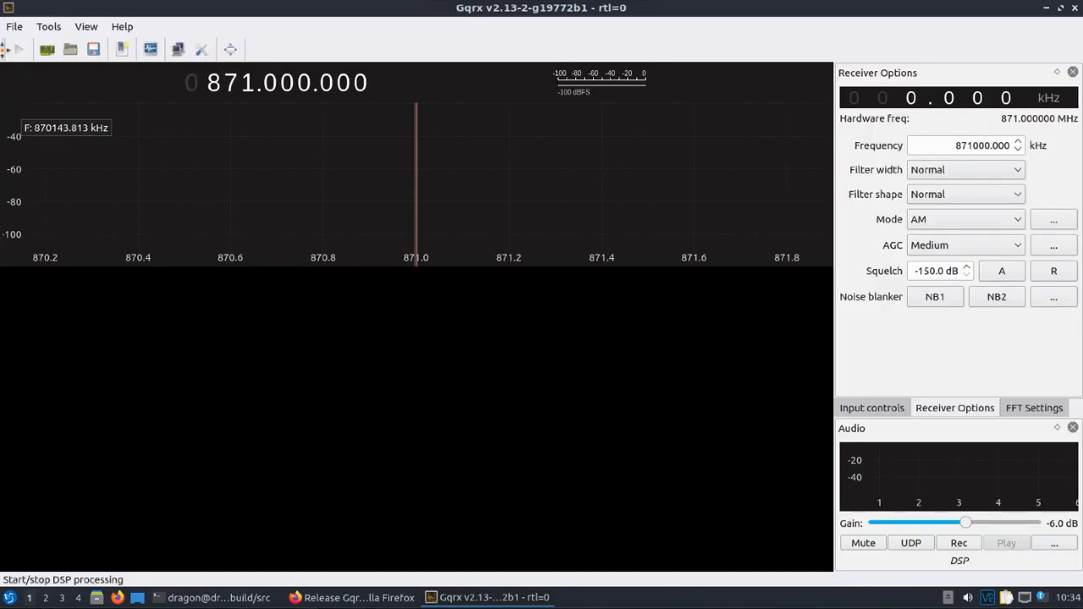
- Start DSP on the RTL-SDR and scroll the frequency to 96.000.000 MHz
click(17, 48)
text(900)
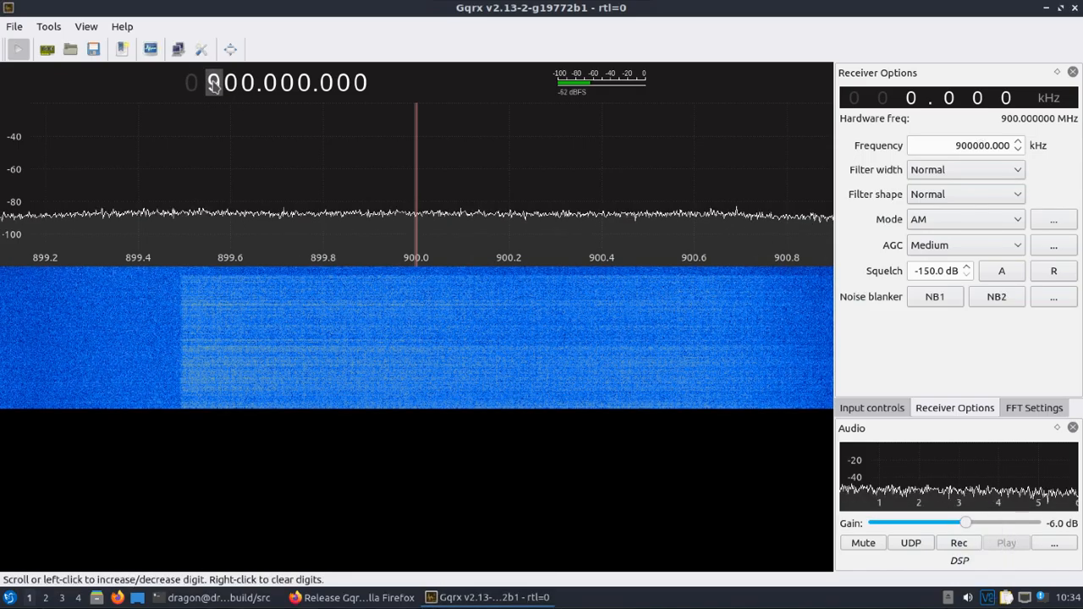
scroll(down, 3)
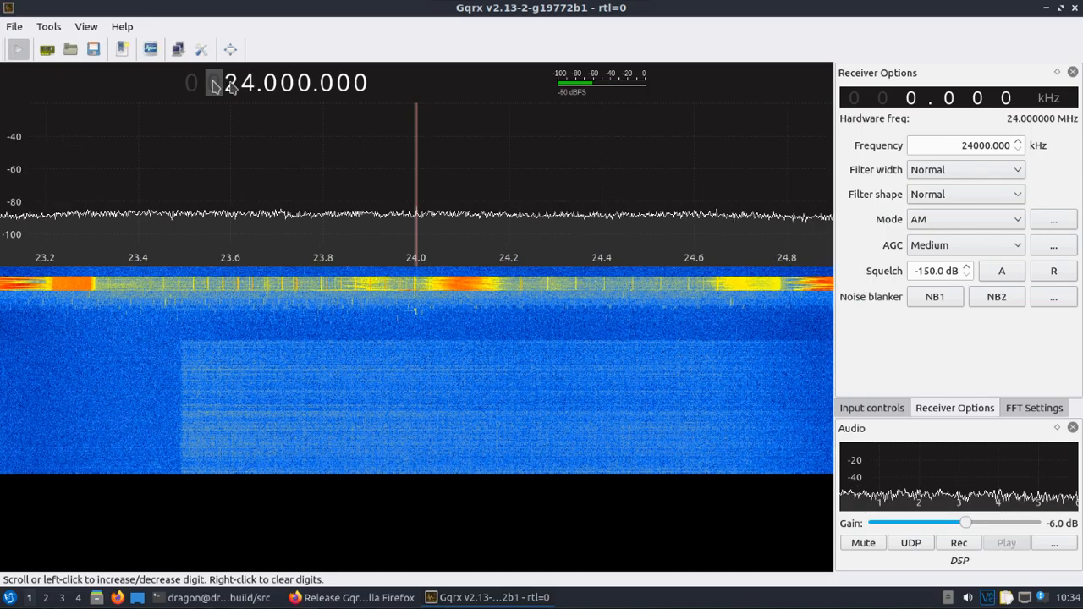
scroll(up, 3)
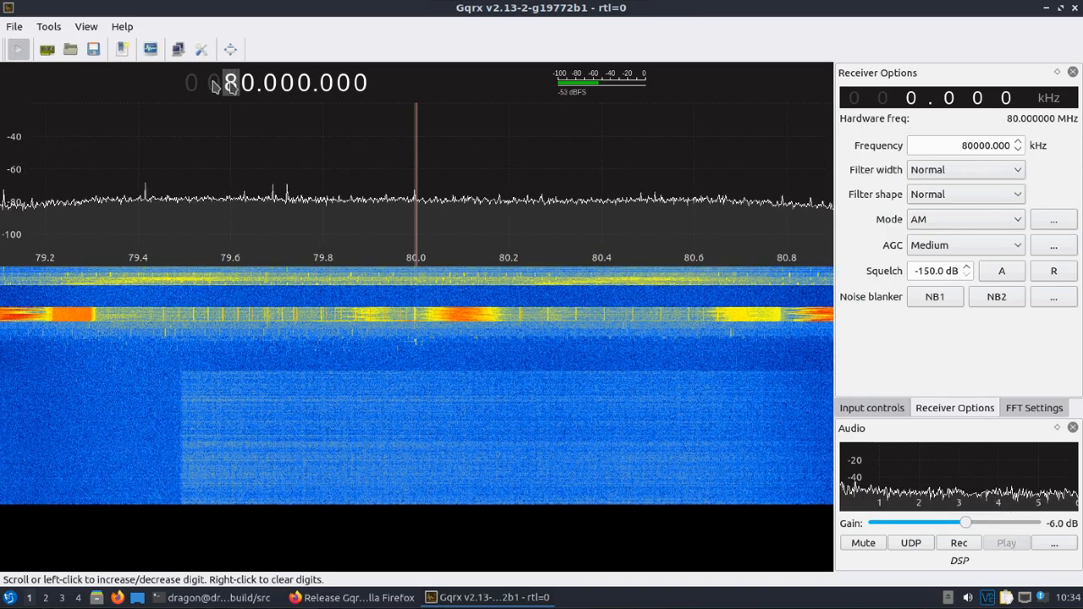
scroll(up, 3)
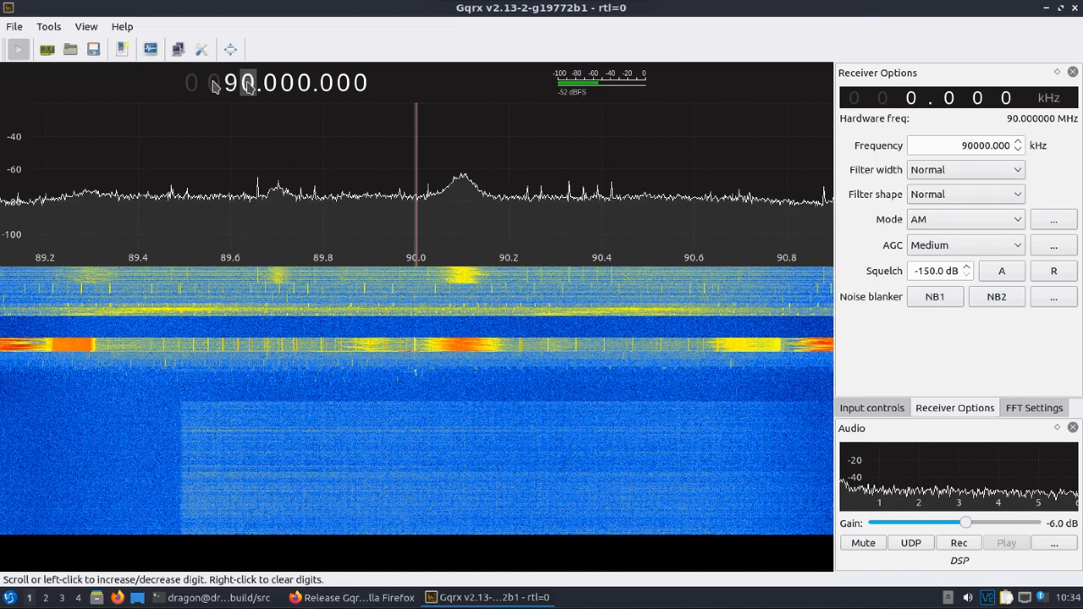
scroll(up, 3)
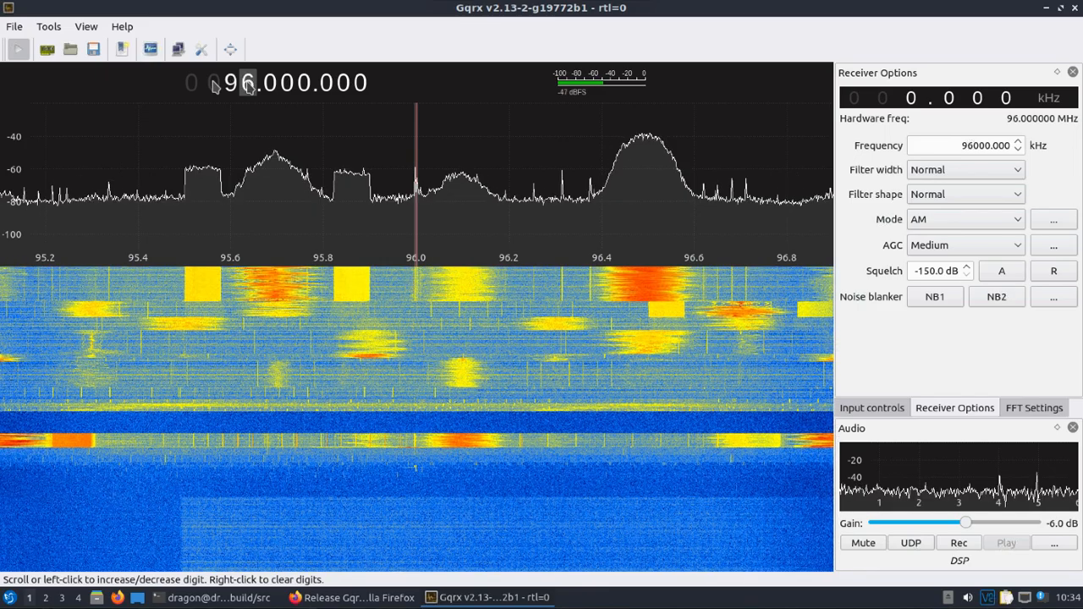
- Tune to the strong signal near 96.5 MHz and set Mode to WFM (stereo)
click(652, 169)
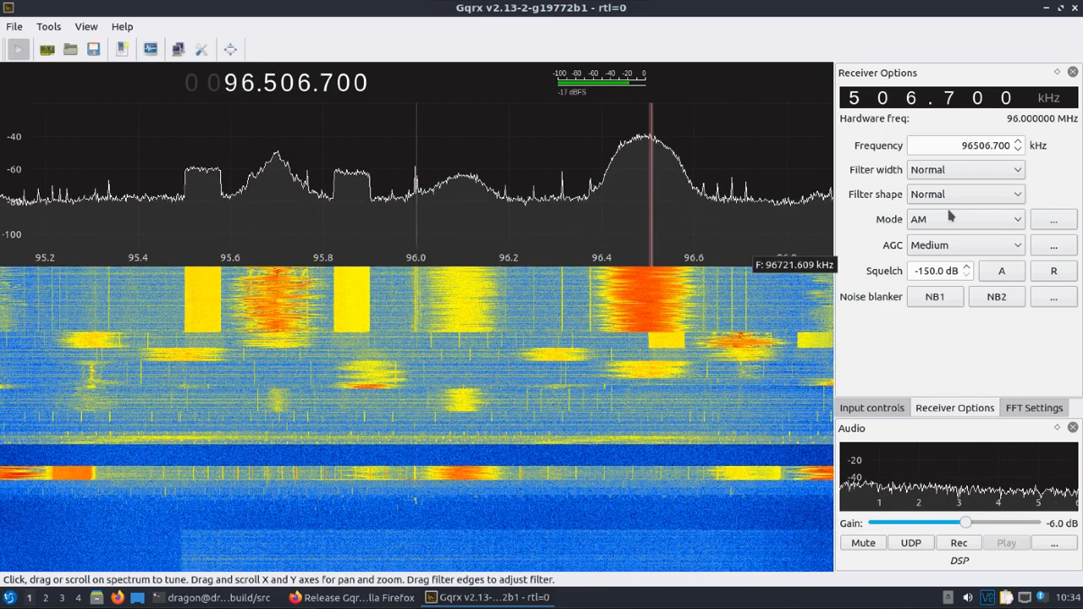
click(965, 219)
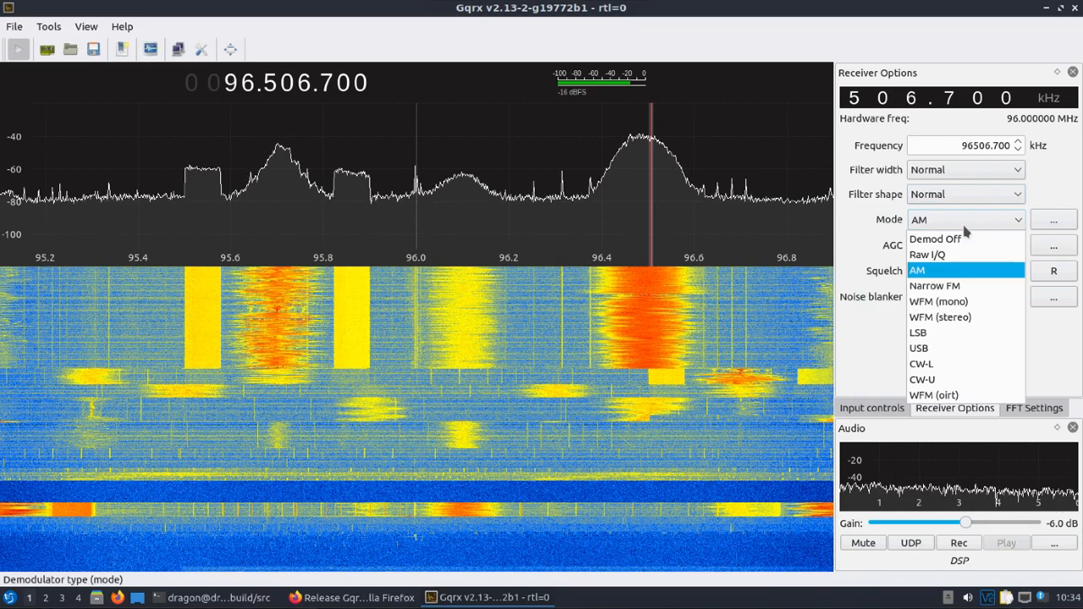
mouse_move(941, 317)
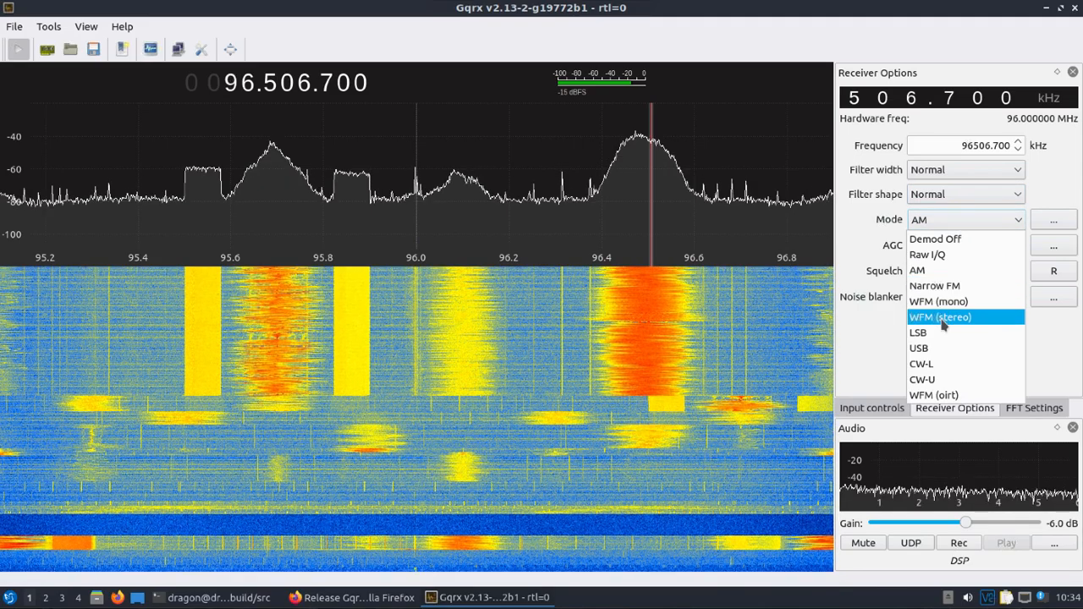
click(941, 317)
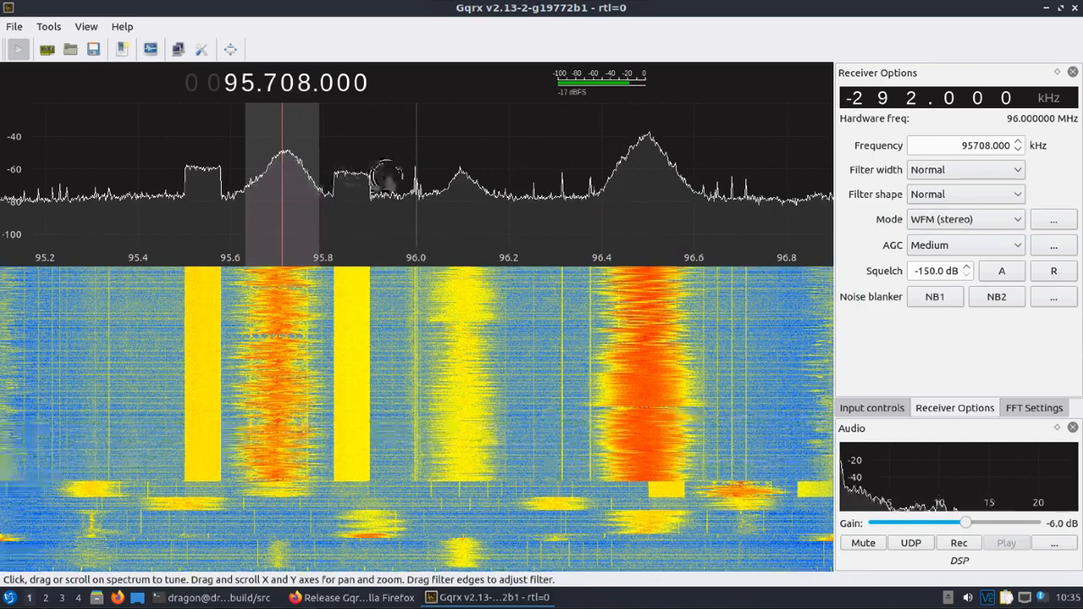
- Step across nearby stations at 96.08 MHz and 96.198 MHz
click(454, 176)
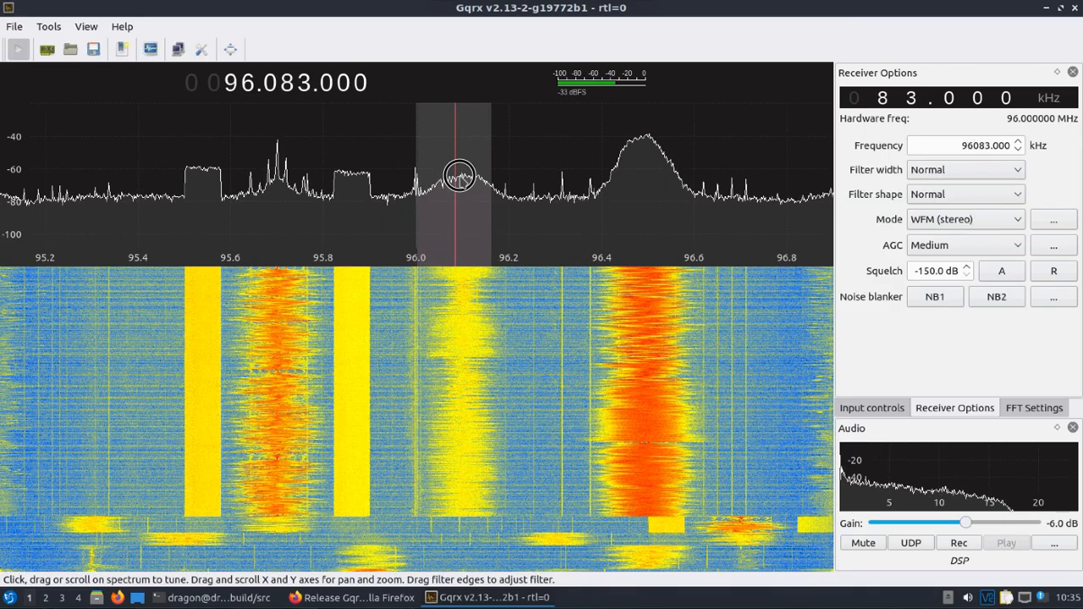
click(508, 174)
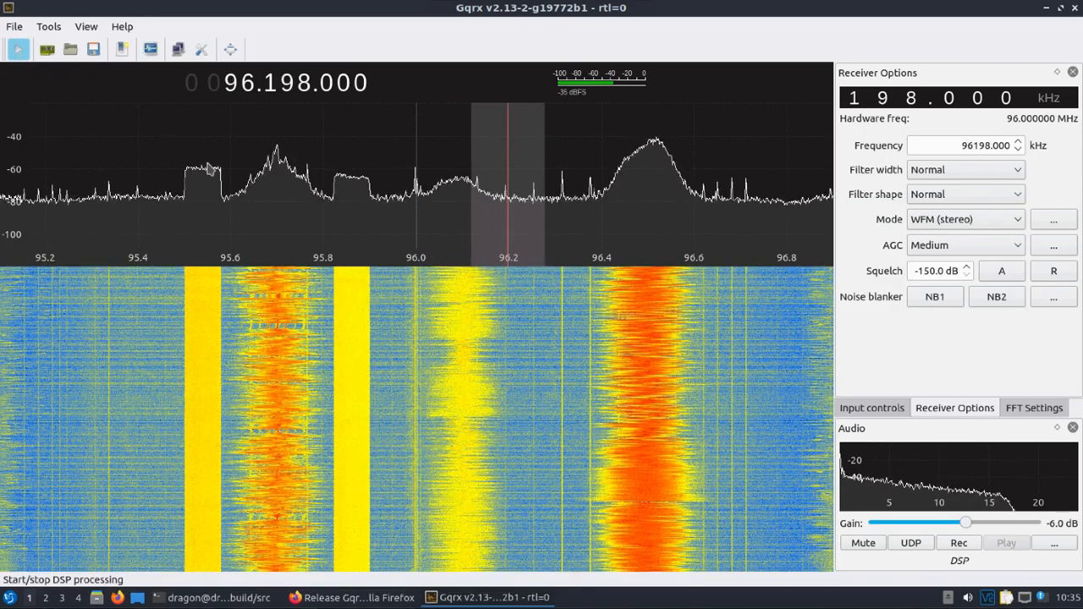
mouse_move(212, 179)
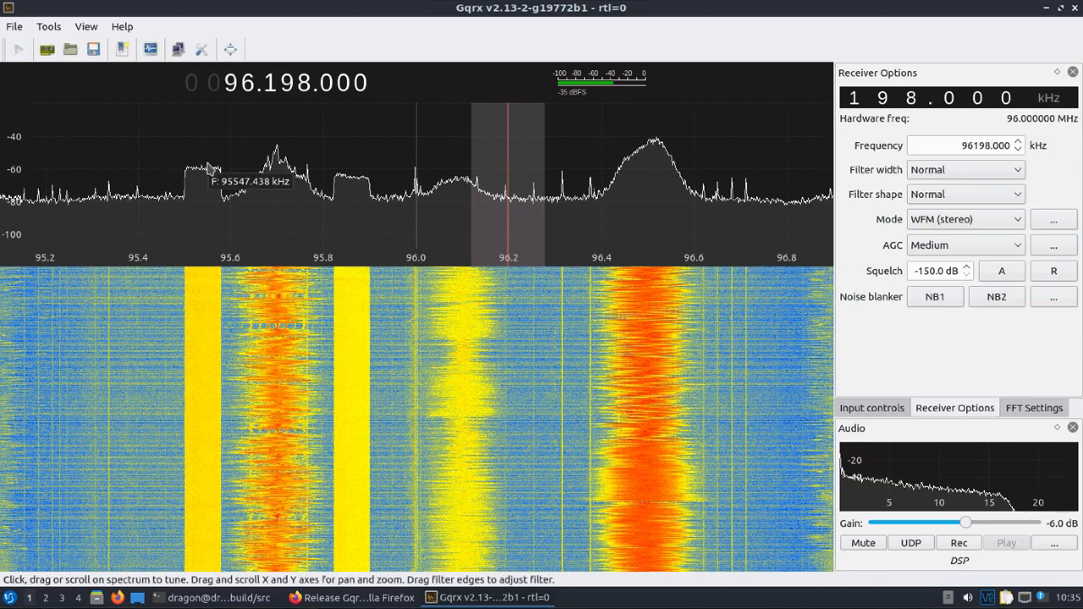